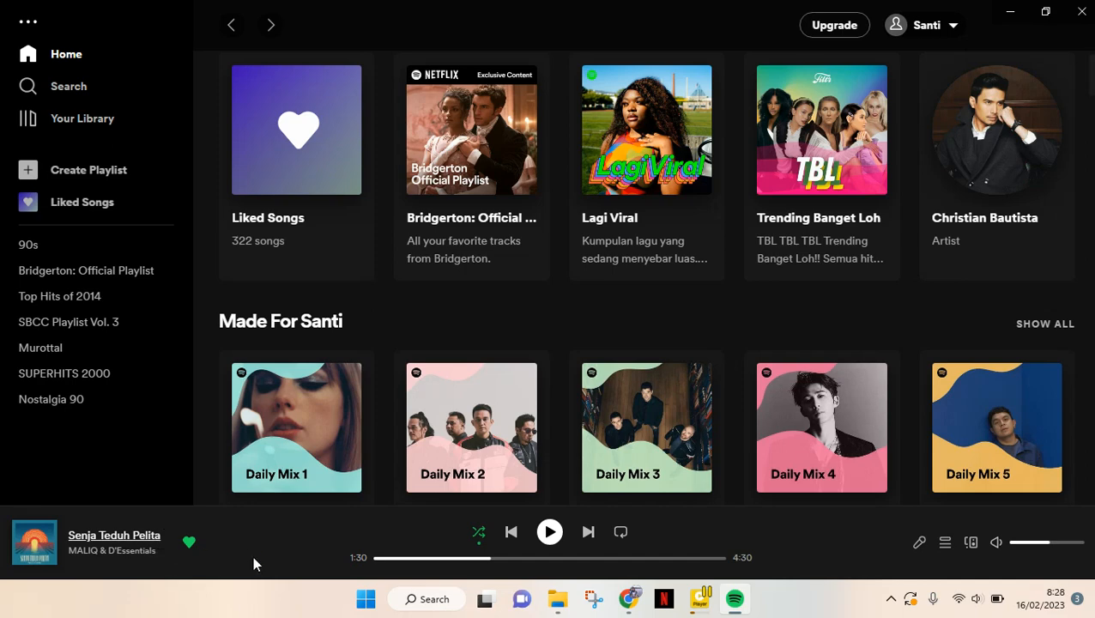
mouse_move(322, 521)
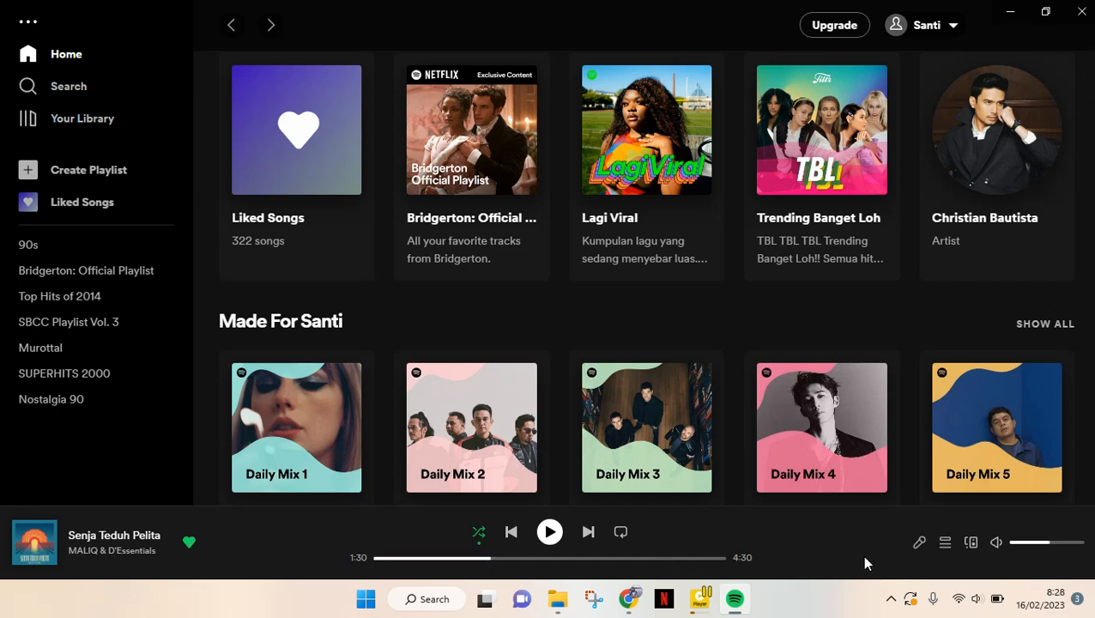
mouse_move(891, 568)
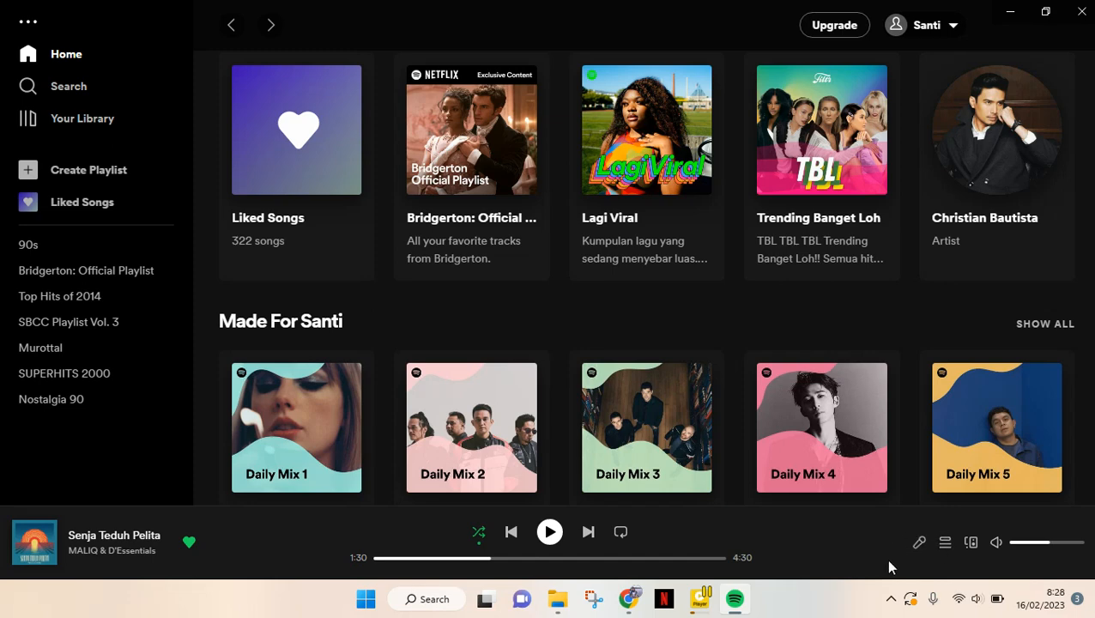
mouse_move(311, 584)
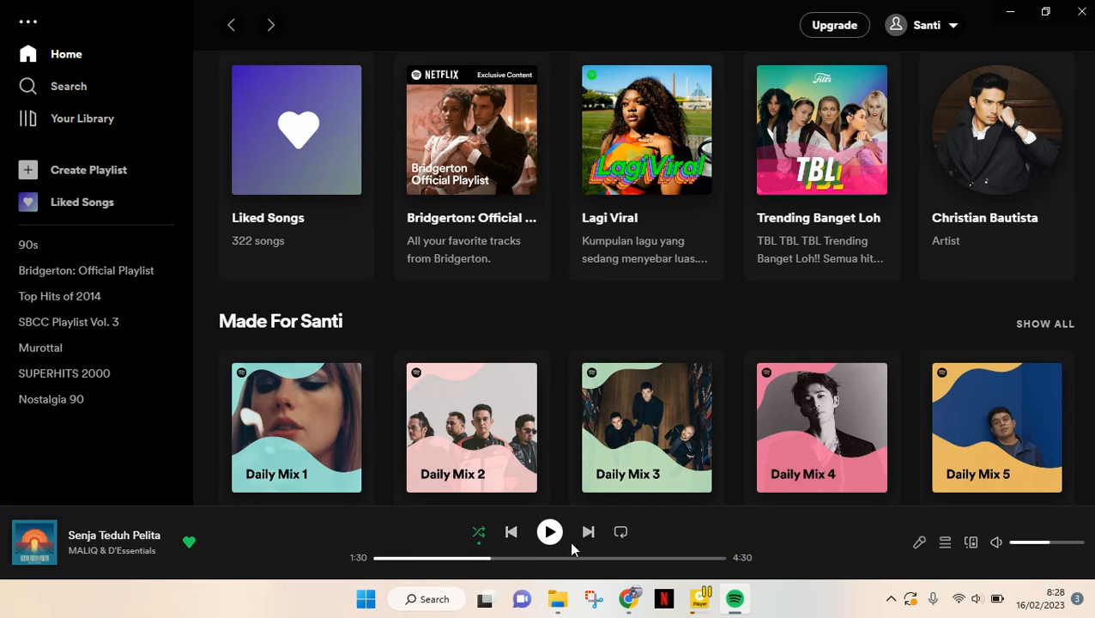
mouse_move(917, 590)
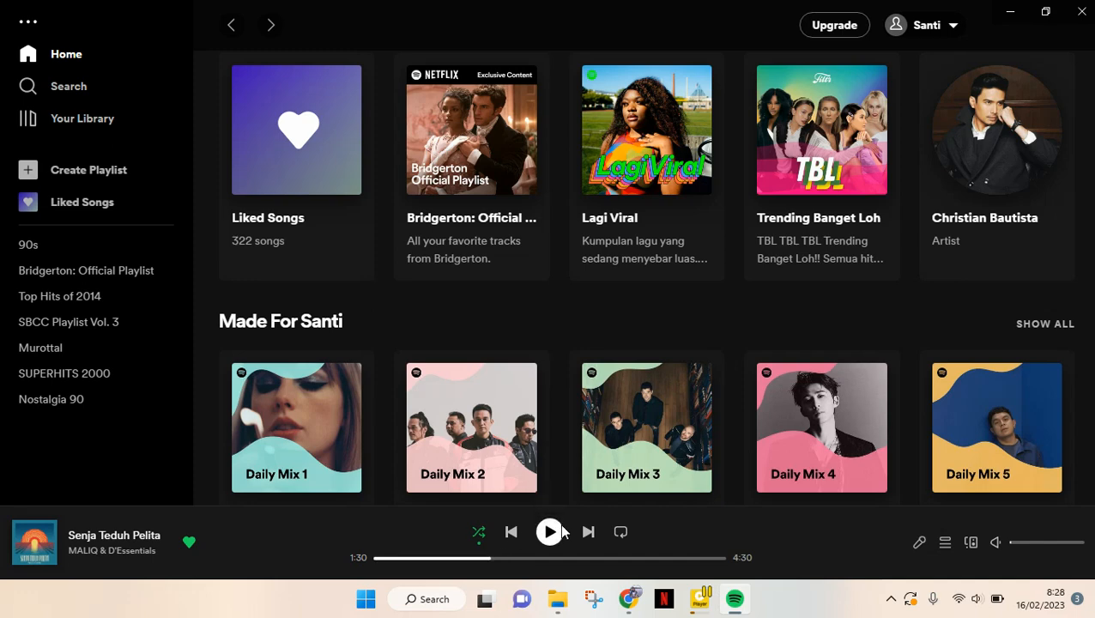
mouse_move(456, 596)
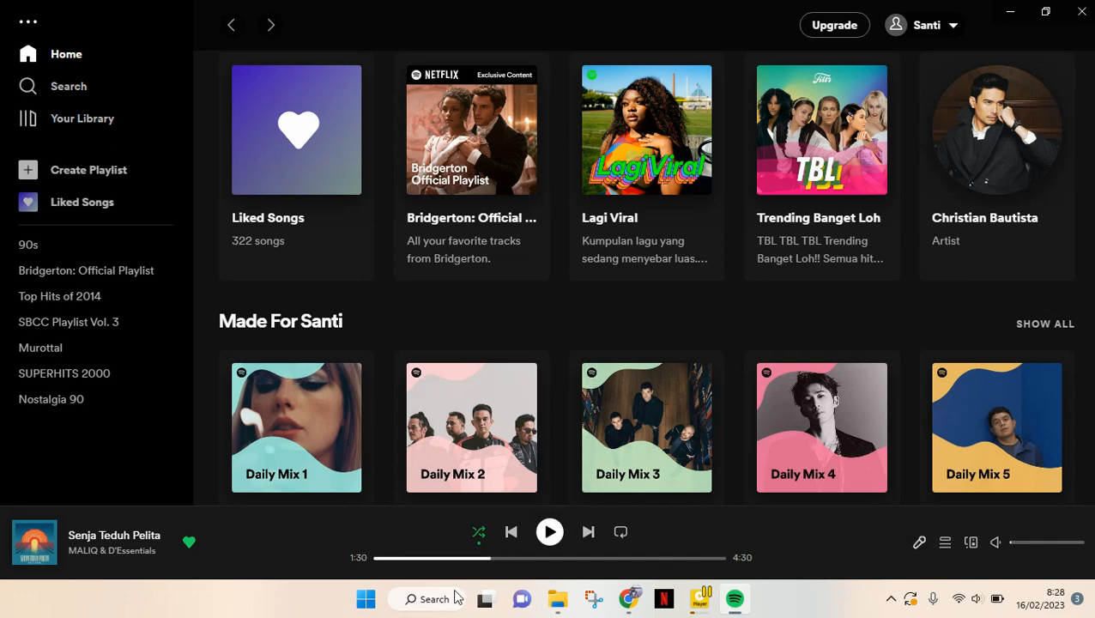
- Resume 'Senja Teduh Pelita' from Liked Songs at 1:30 in the player bar
click(550, 532)
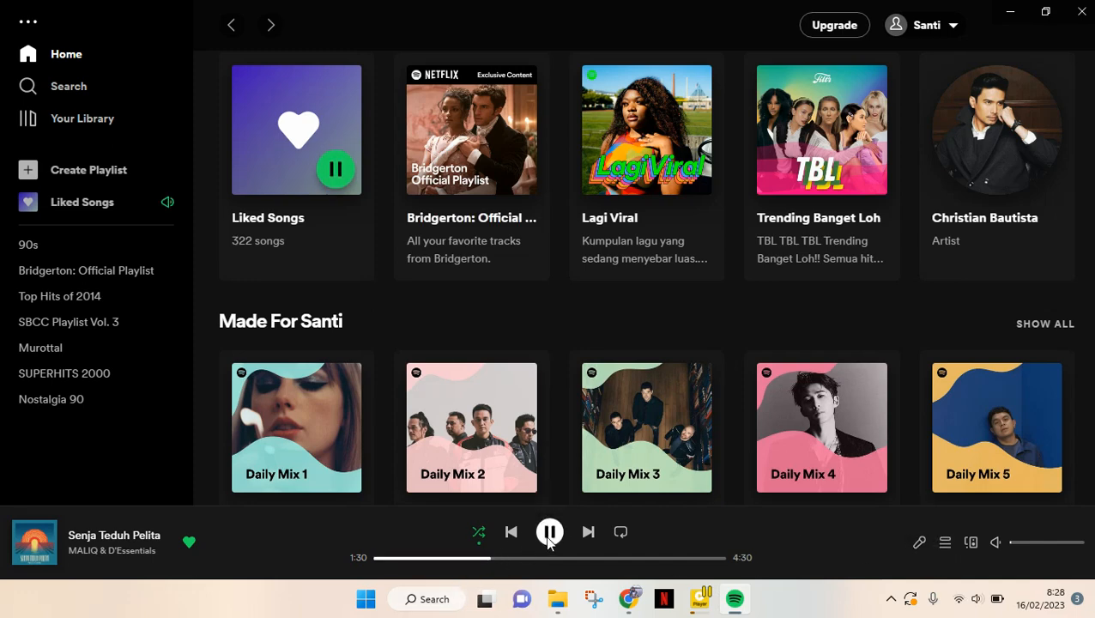